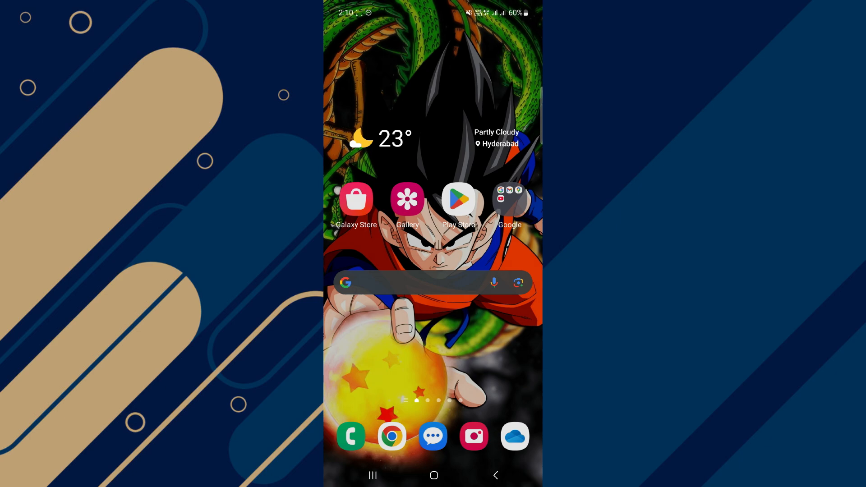
Open the Play Store and view UK Immigration: ID Check's version and requirements.
{"action": "left_click", "coordinate": [458, 199]}
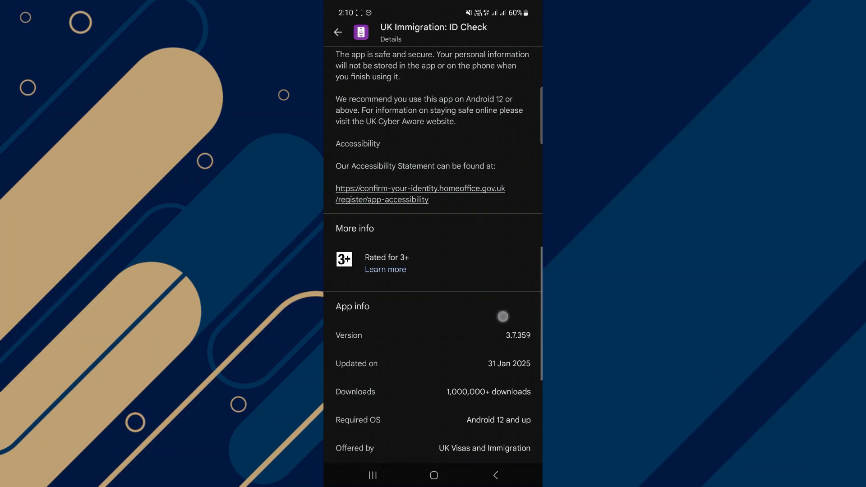
Scroll the details to confirm ID Check needs Android 12 and up and works on this device.
{"action": "scroll", "scroll_direction": "down", "scroll_amount": 3}
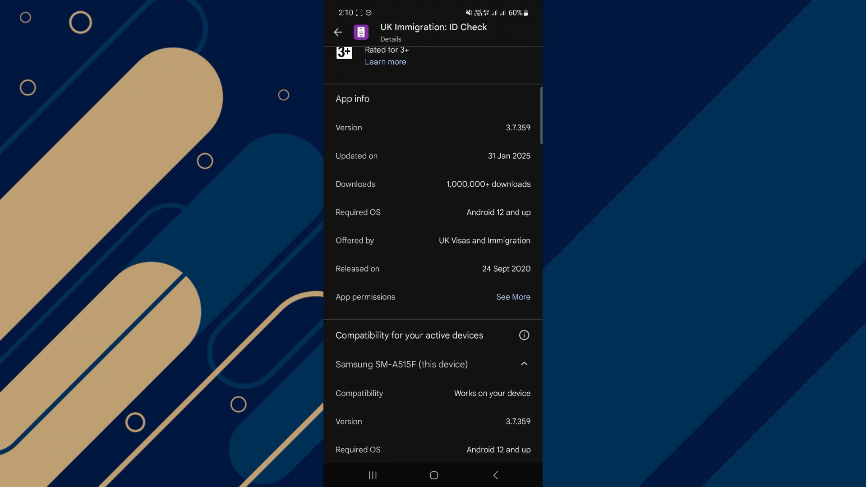
{"action": "scroll", "scroll_direction": "up", "scroll_amount": 3}
{"action": "type", "text": "nfc"}
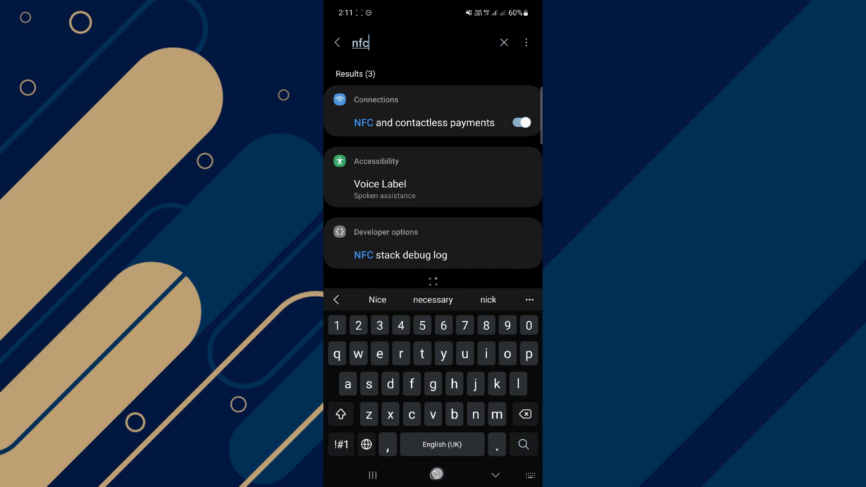
Check that NFC and contactless payments is switched on in Settings.
{"action": "left_click", "coordinate": [495, 474]}
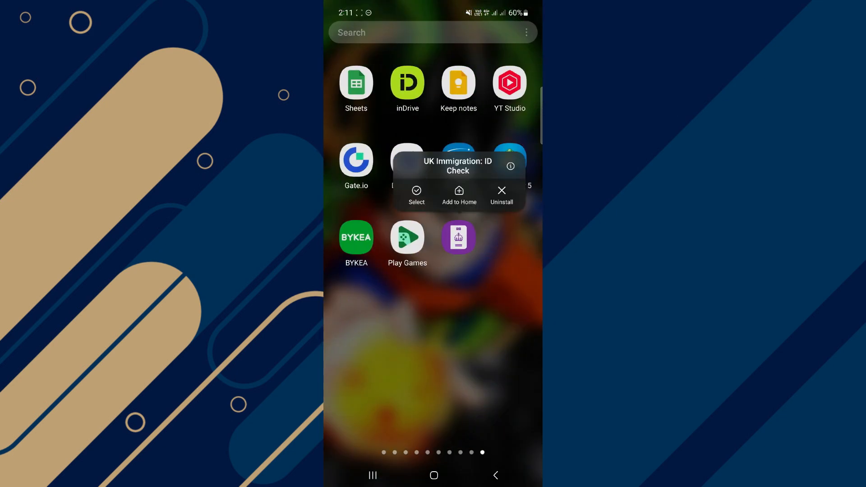
Clear UK Immigration: ID Check's cache from its App info storage page.
{"action": "left_click", "coordinate": [509, 166]}
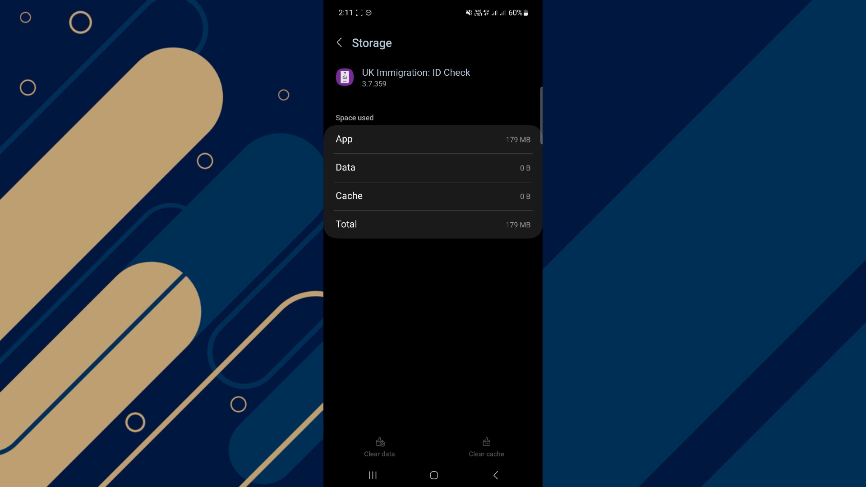
{"action": "left_click", "coordinate": [434, 475]}
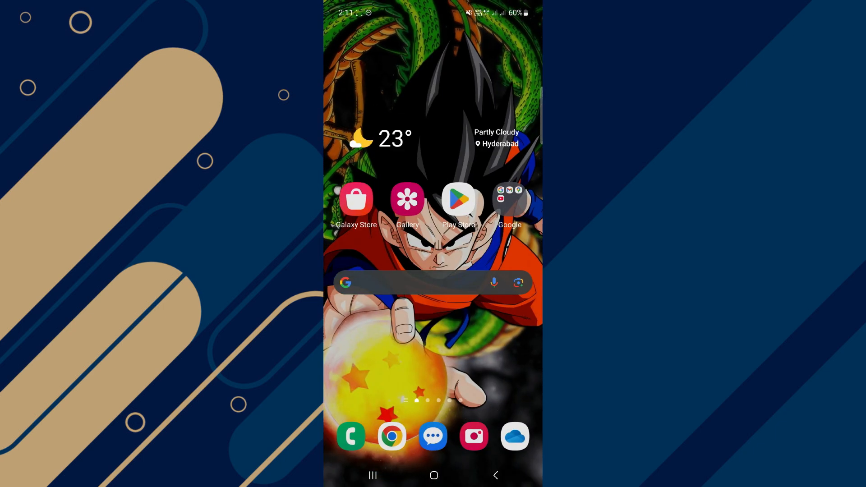